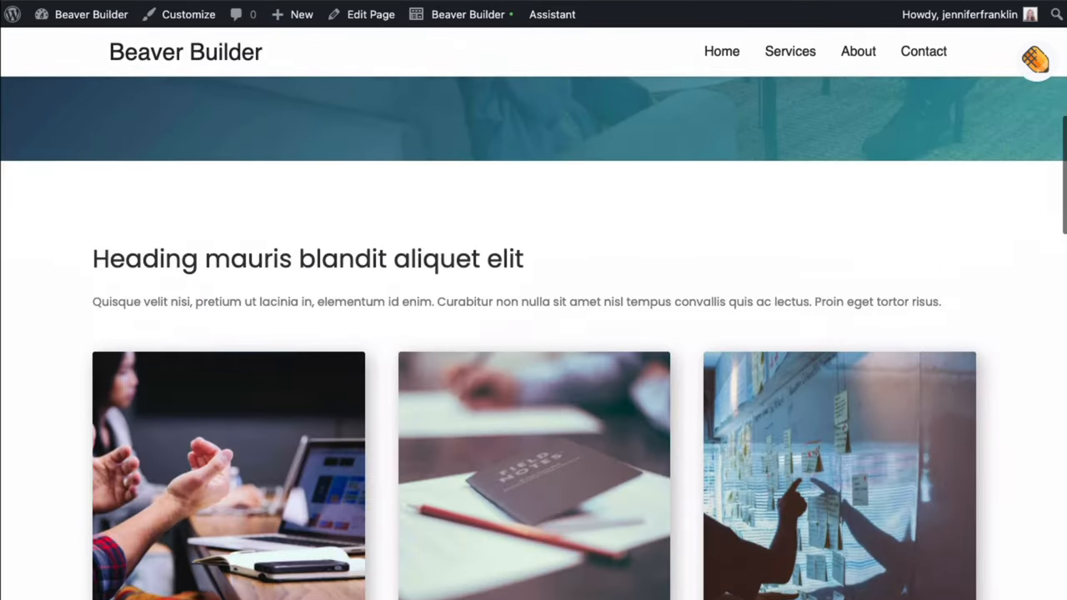
- Navigate the Home page to reach the Testimonials section using scrolling and the header links
{"action": "scroll", "scroll_direction": "down", "scroll_amount": 3}
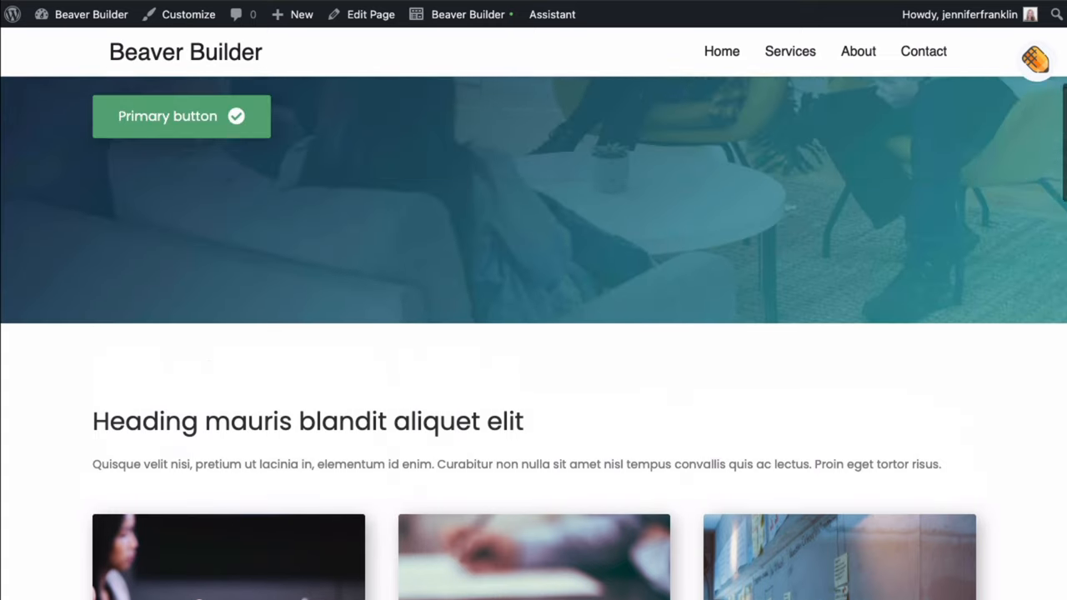
{"action": "scroll", "scroll_direction": "up", "scroll_amount": 3}
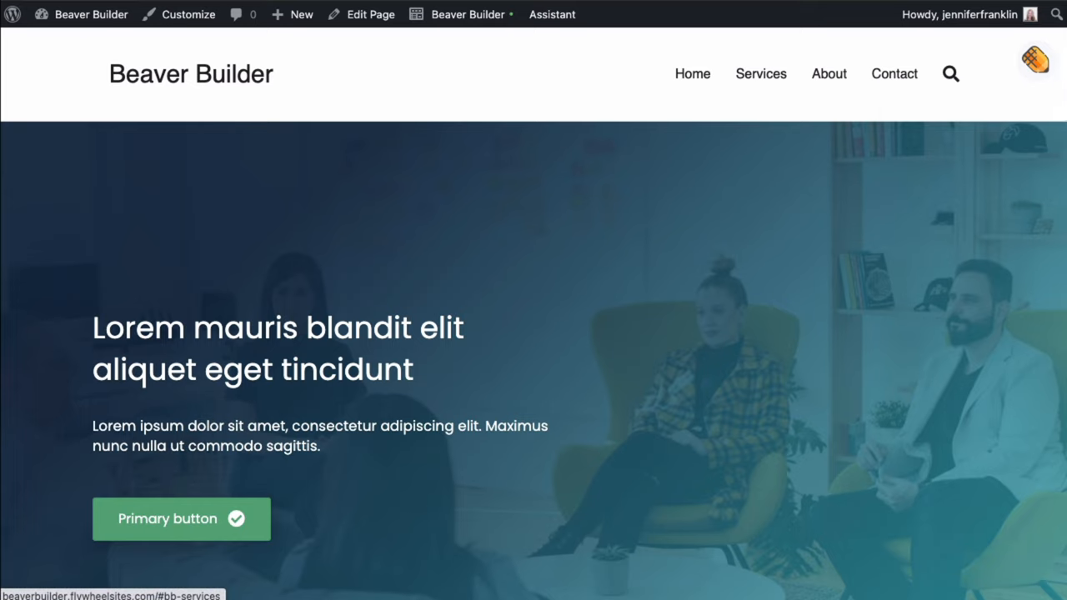
{"action": "scroll", "scroll_direction": "down", "scroll_amount": 3}
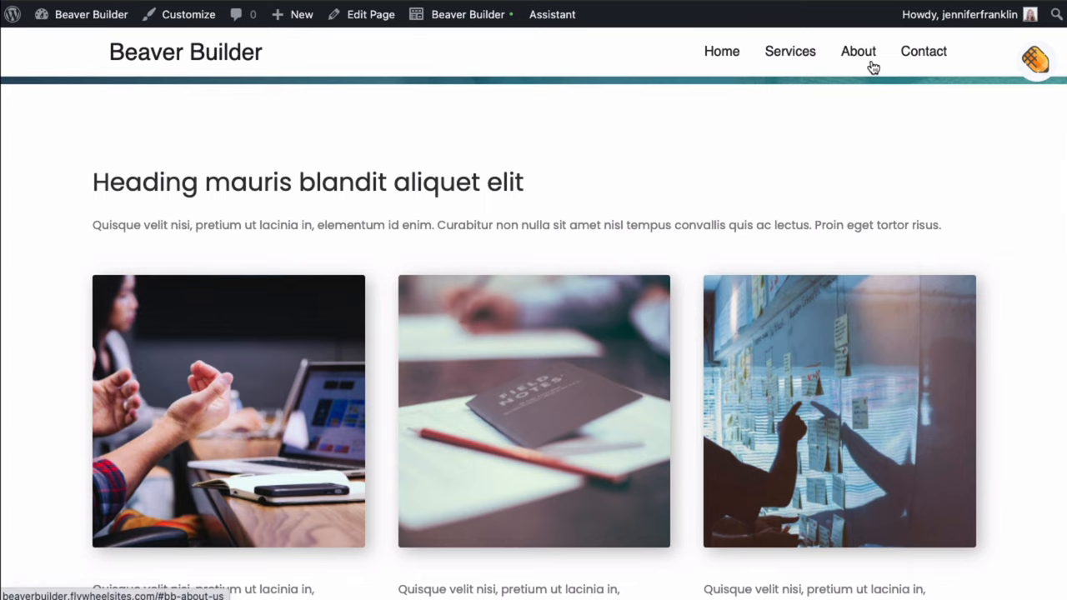
{"action": "scroll", "scroll_direction": "down", "scroll_amount": 3}
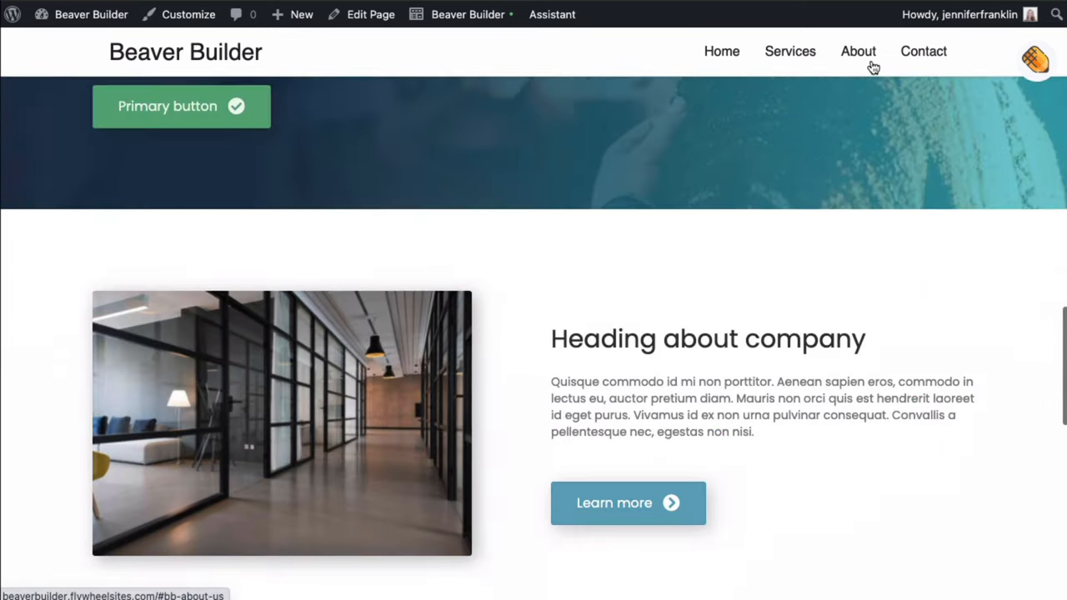
{"action": "scroll", "scroll_direction": "down", "scroll_amount": 3}
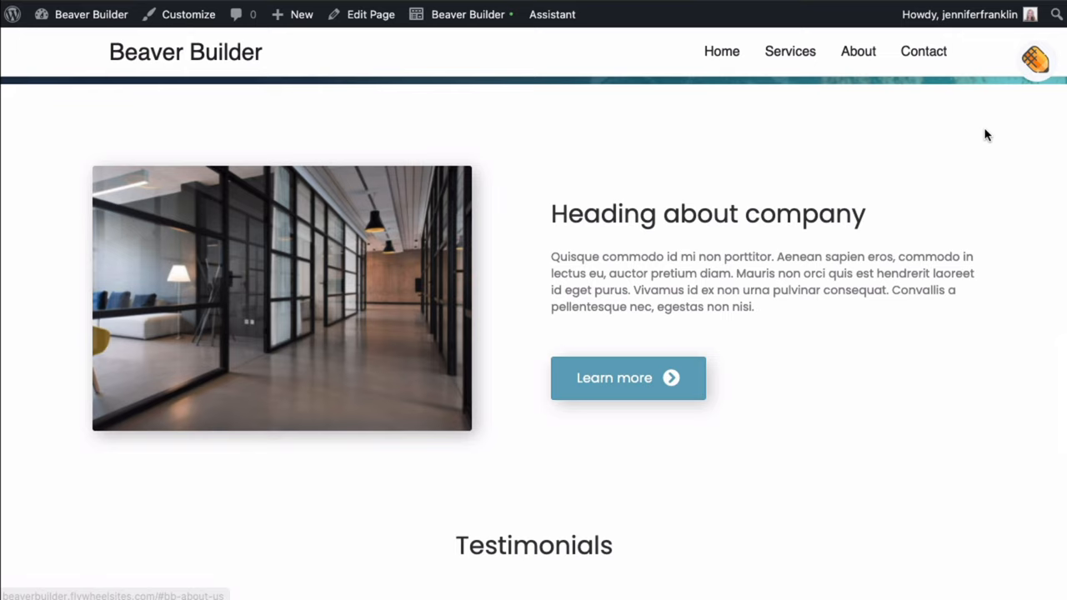
{"action": "scroll", "scroll_direction": "down", "scroll_amount": 3}
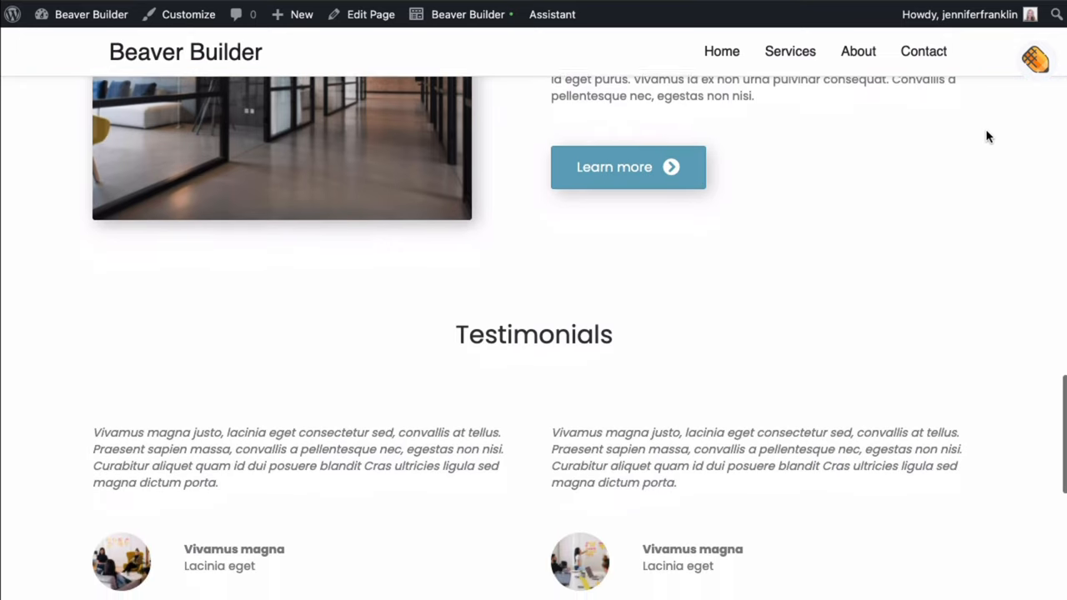
{"action": "scroll", "scroll_direction": "up", "scroll_amount": 3}
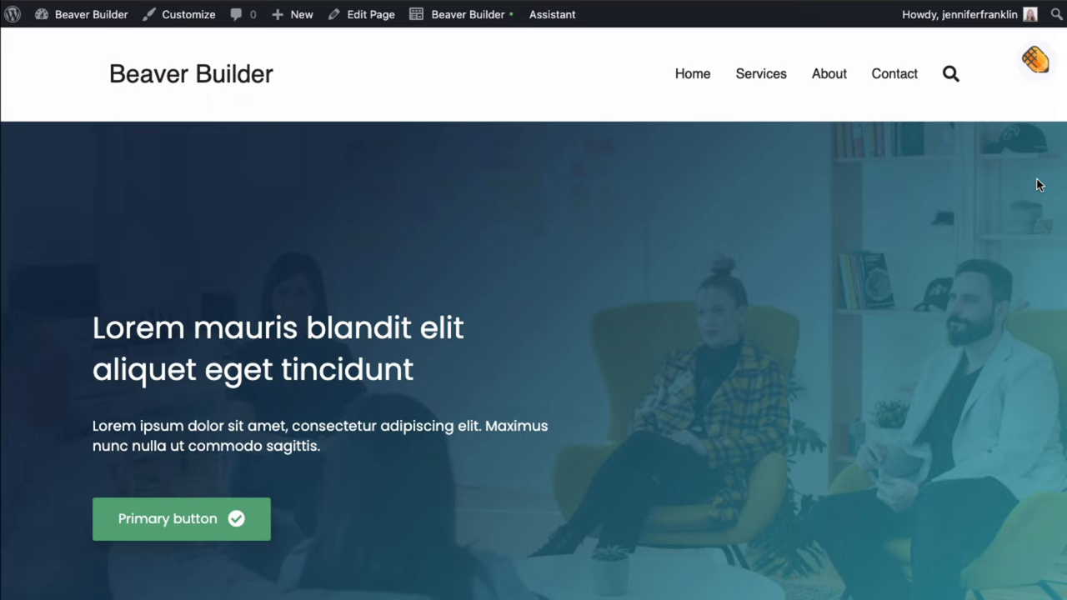
{"action": "scroll", "scroll_direction": "down", "scroll_amount": 3}
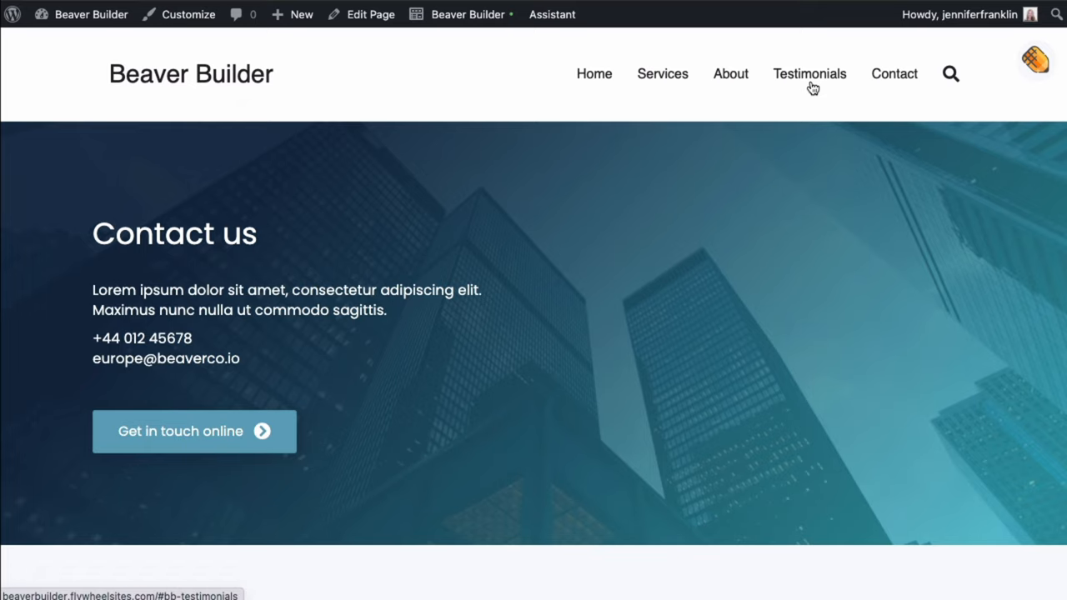
{"action": "left_click", "coordinate": [811, 73]}
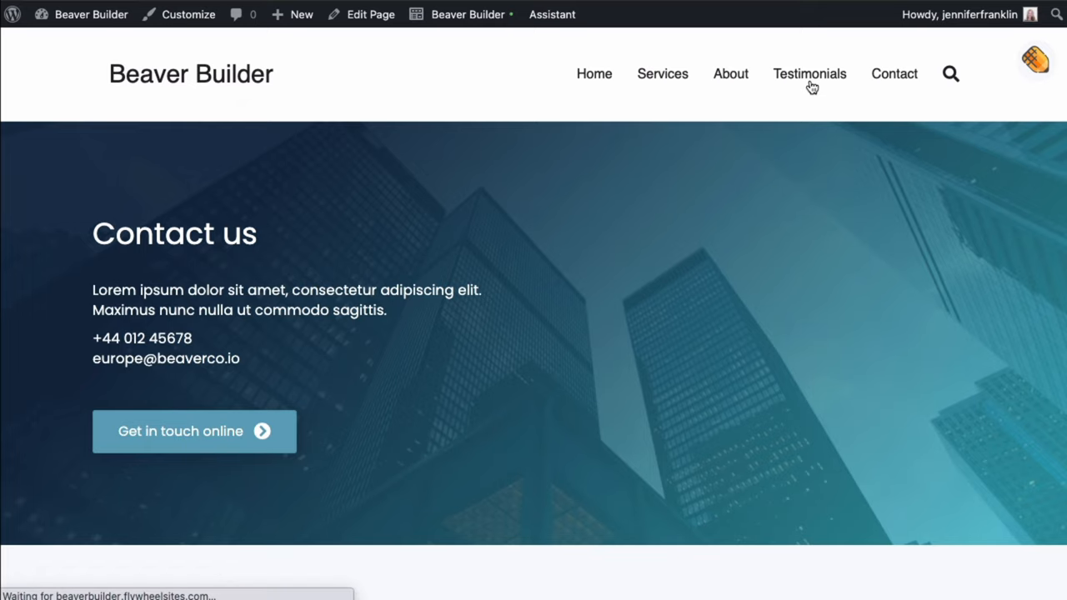
{"action": "left_click", "coordinate": [810, 73]}
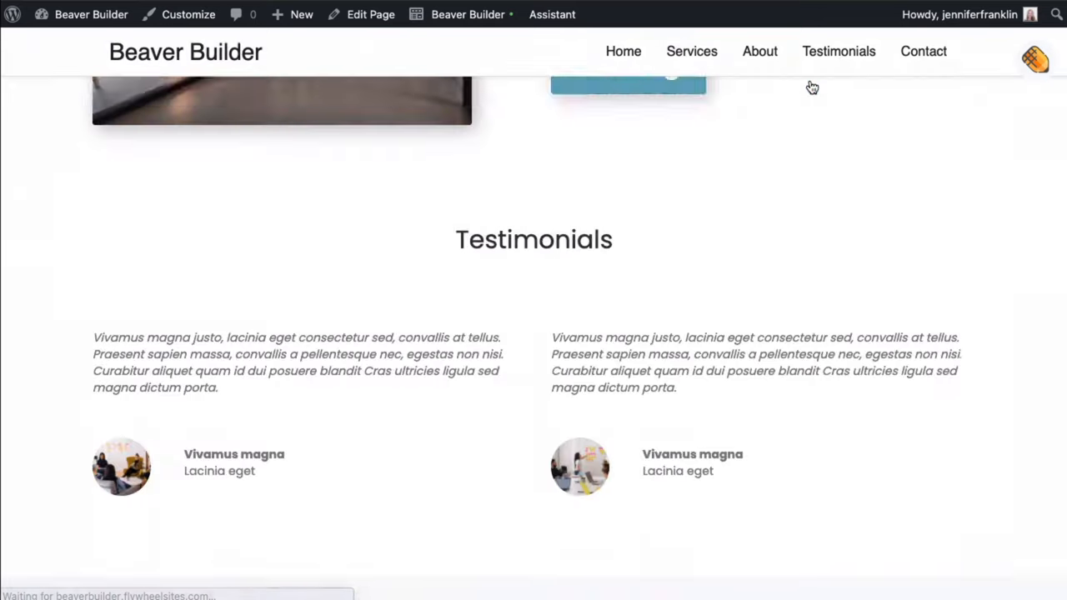
{"action": "scroll", "scroll_direction": "down", "scroll_amount": 3}
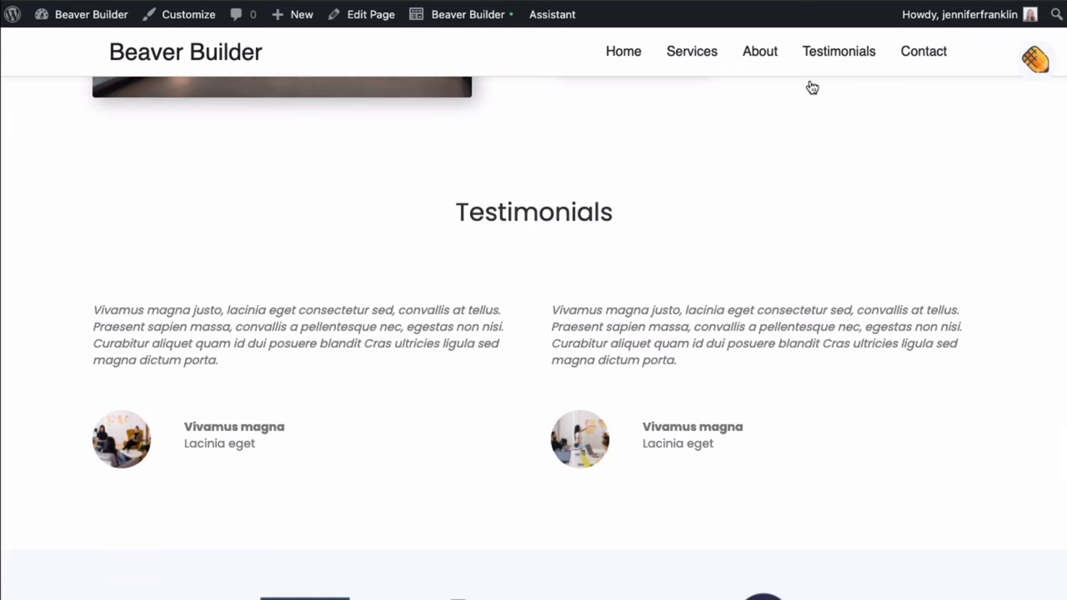
{"action": "scroll", "scroll_direction": "up", "scroll_amount": 3}
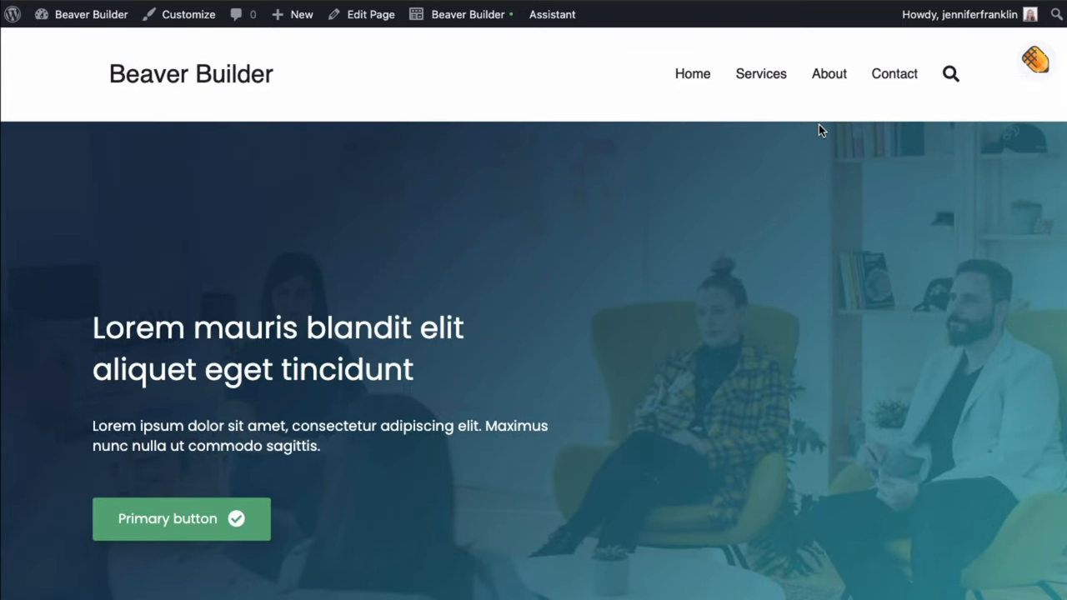
{"action": "mouse_move", "coordinate": [692, 73]}
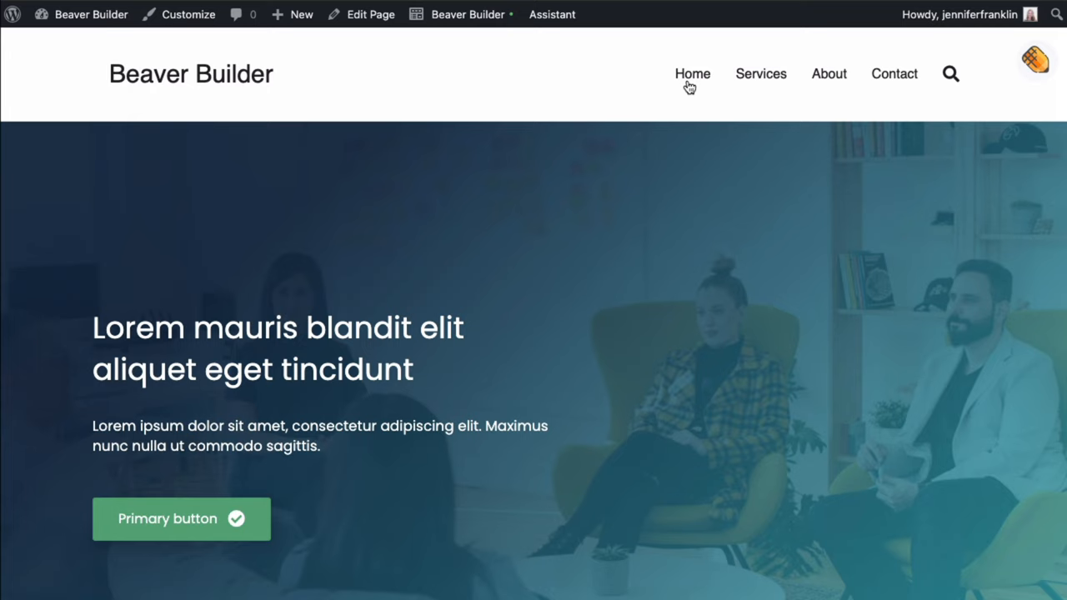
{"action": "mouse_move", "coordinate": [760, 80]}
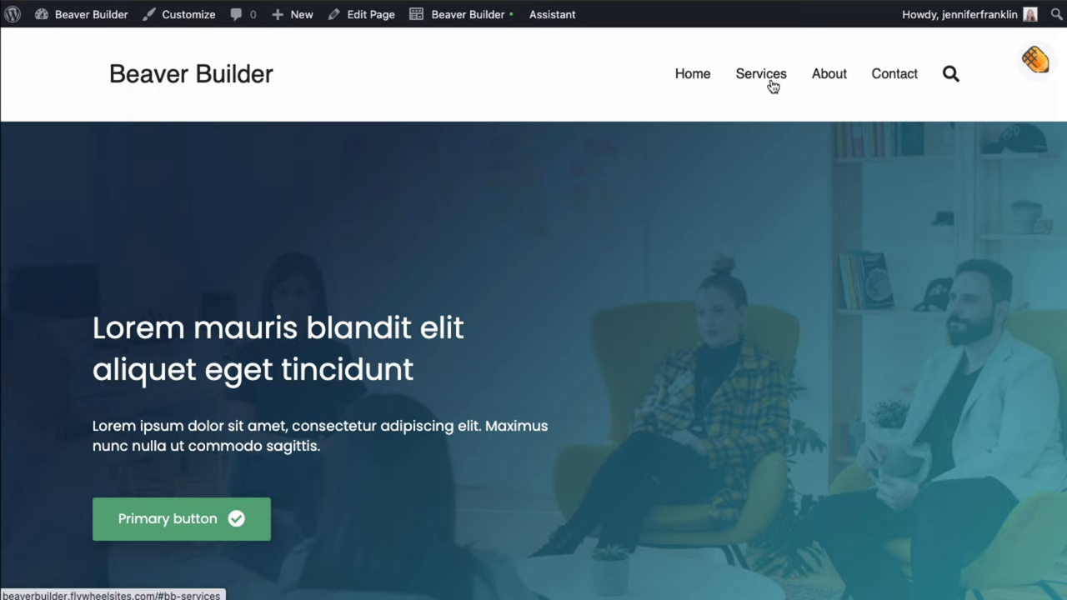
- Bring the Testimonials row into view and enter its Row Settings on the Advanced side
{"action": "left_click", "coordinate": [760, 73]}
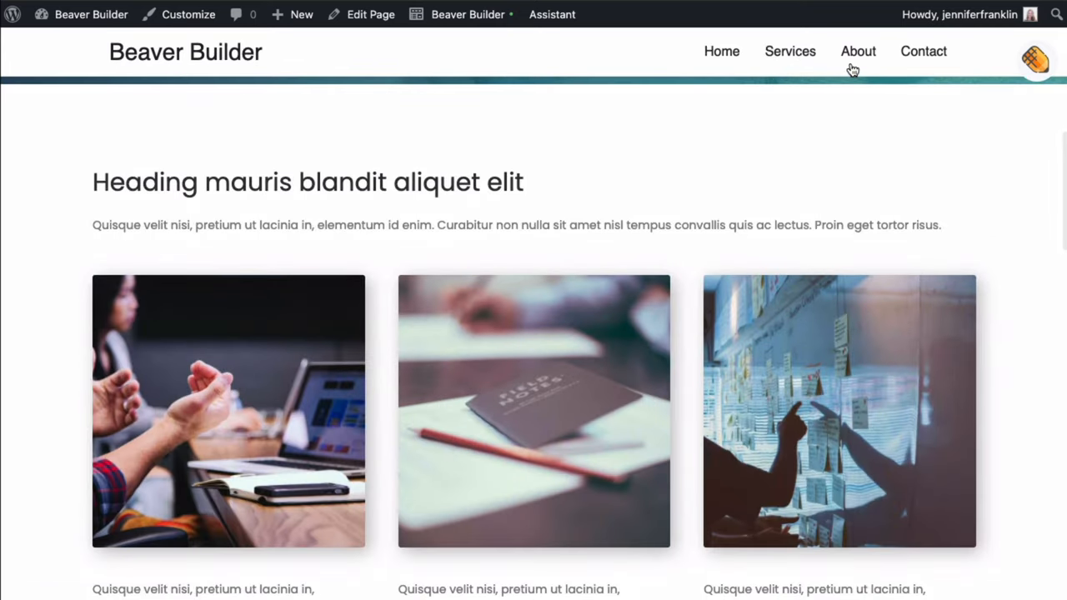
{"action": "left_click", "coordinate": [857, 50]}
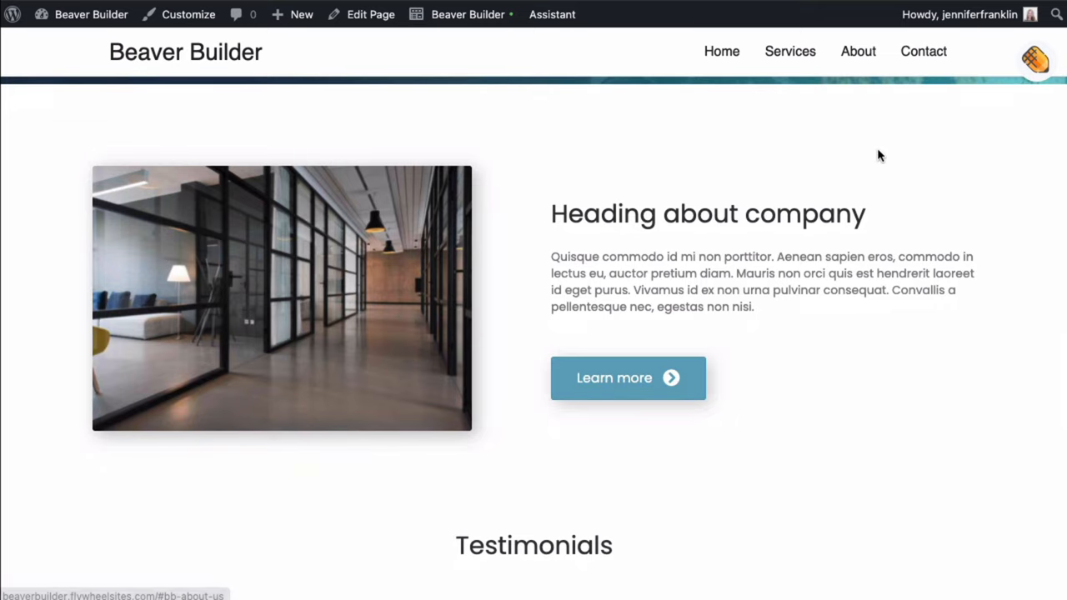
{"action": "scroll", "scroll_direction": "down", "scroll_amount": 3}
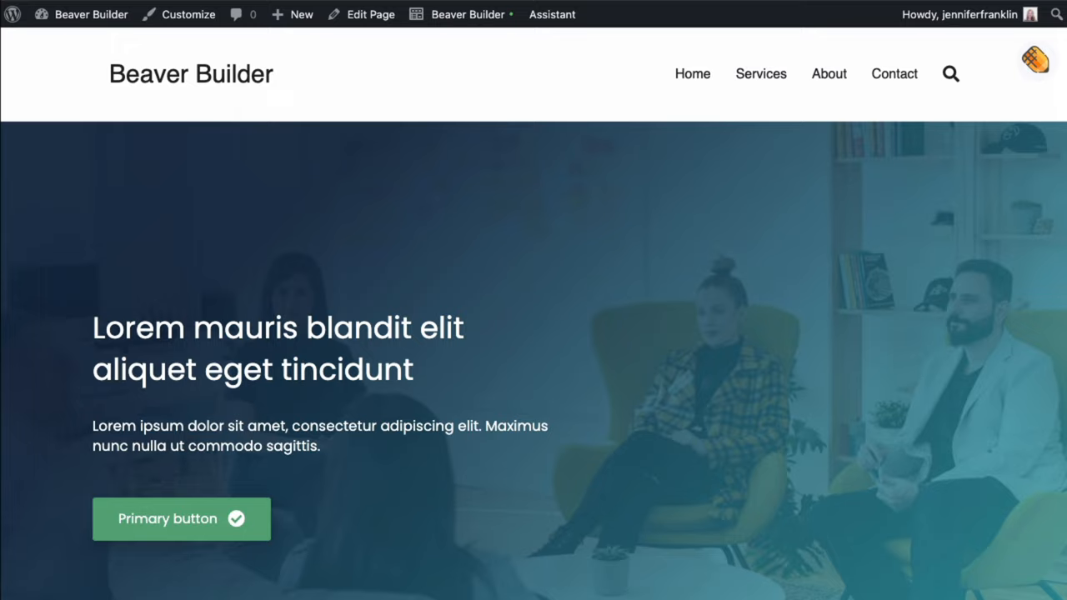
{"action": "scroll", "scroll_direction": "down", "scroll_amount": 3}
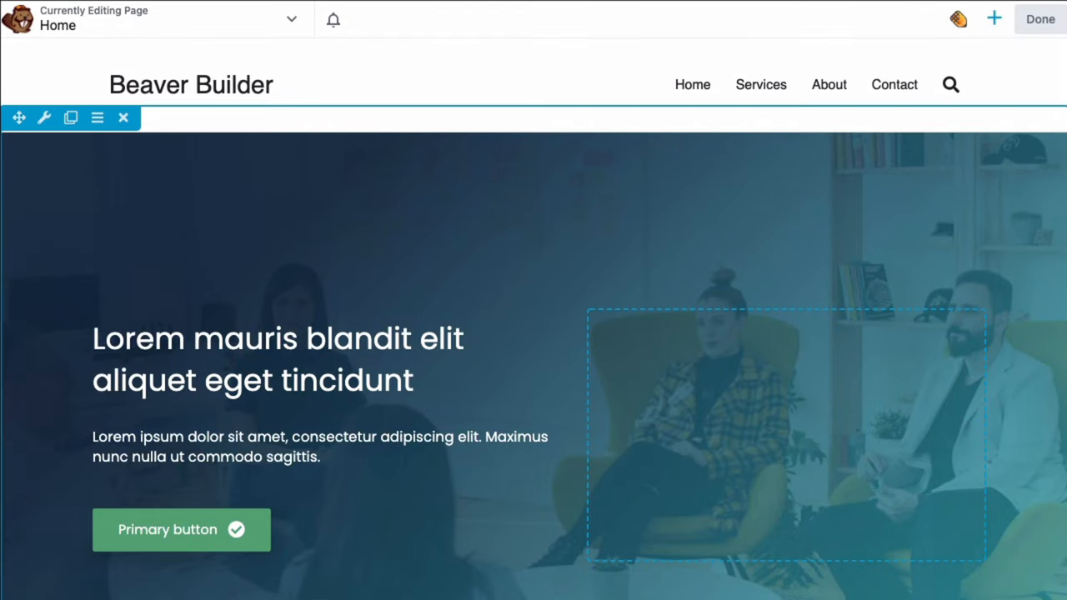
{"action": "scroll", "scroll_direction": "down", "scroll_amount": 3}
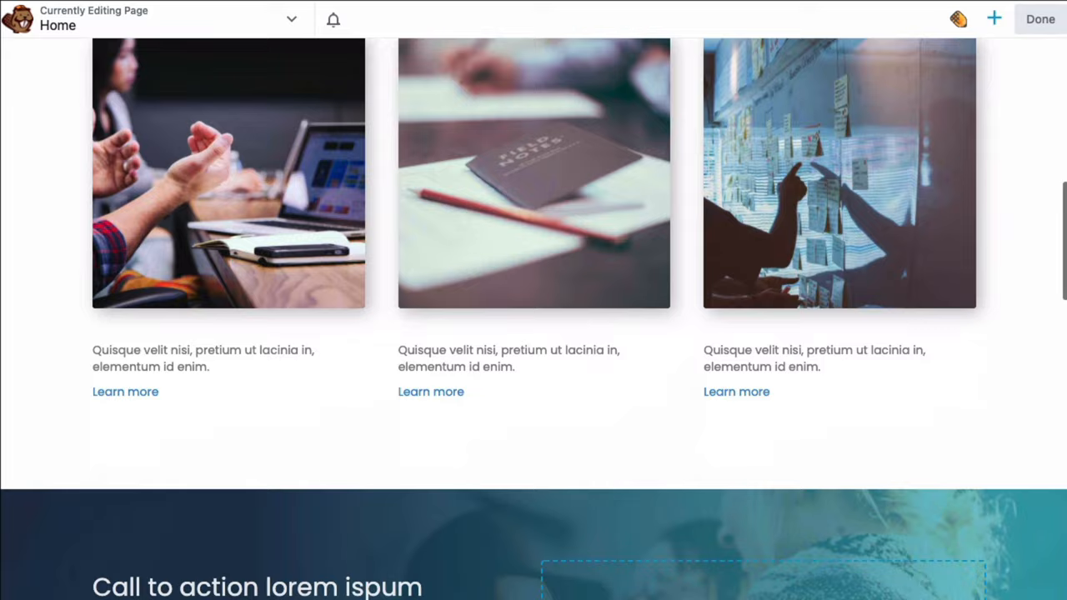
{"action": "scroll", "scroll_direction": "down", "scroll_amount": 3}
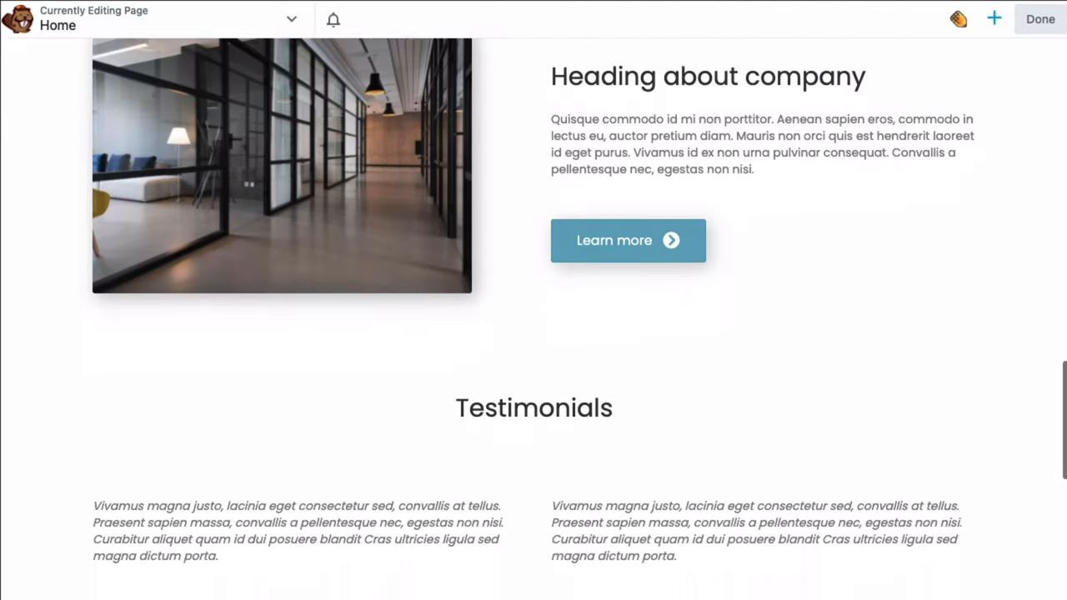
{"action": "scroll", "scroll_direction": "down", "scroll_amount": 3}
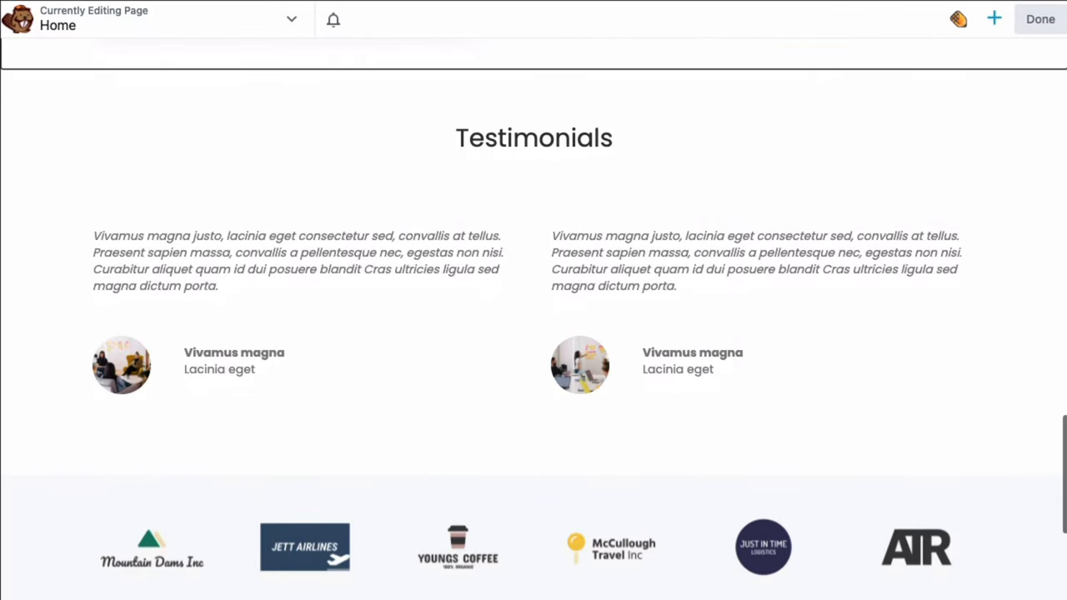
{"action": "left_click", "coordinate": [754, 260]}
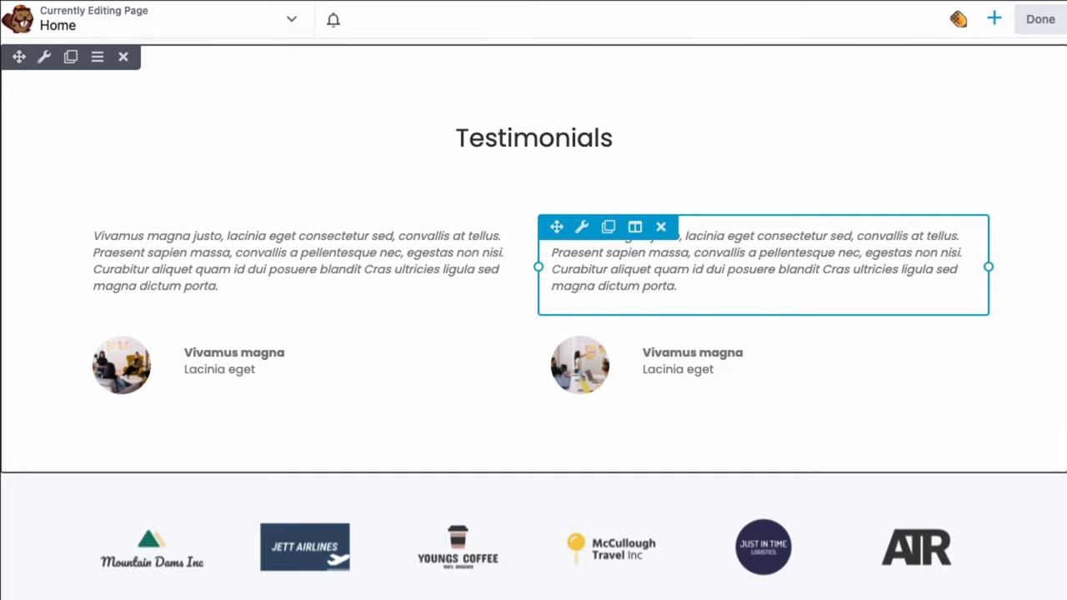
{"action": "mouse_move", "coordinate": [633, 227]}
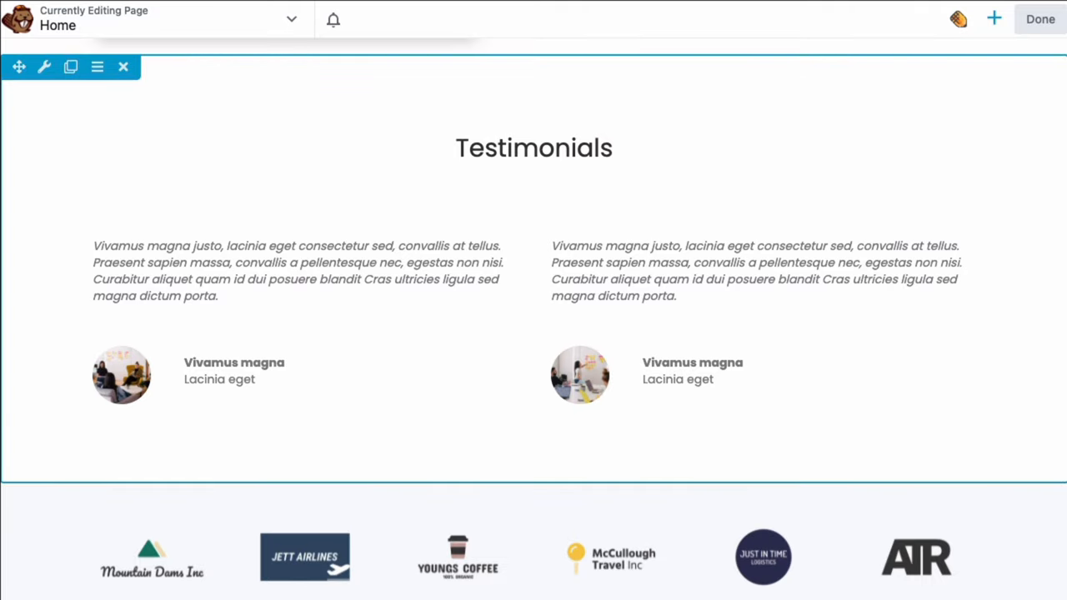
{"action": "scroll", "scroll_direction": "down", "scroll_amount": 3}
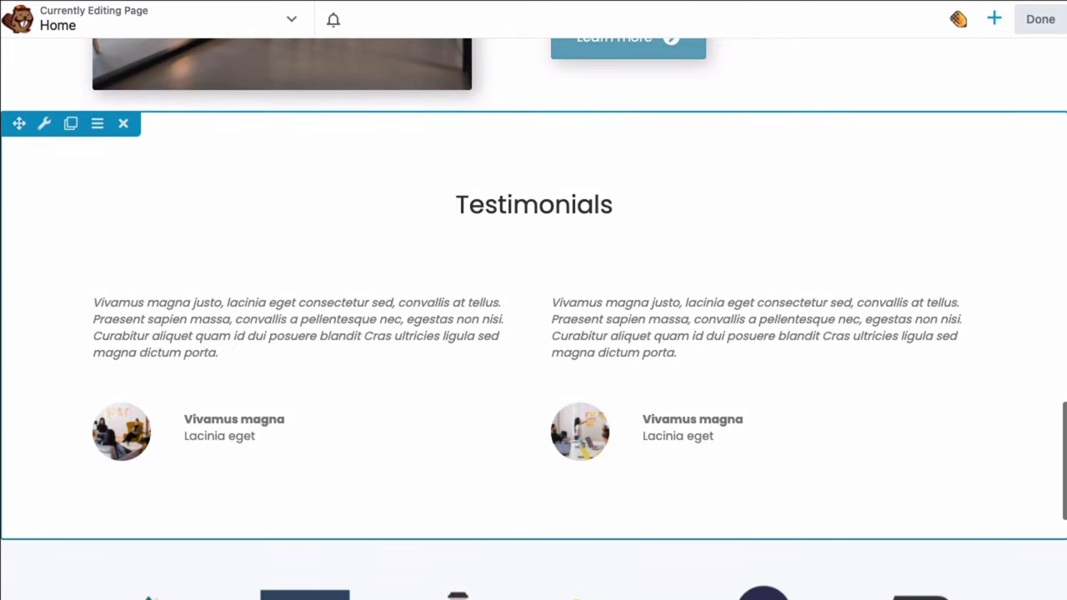
{"action": "mouse_move", "coordinate": [44, 123]}
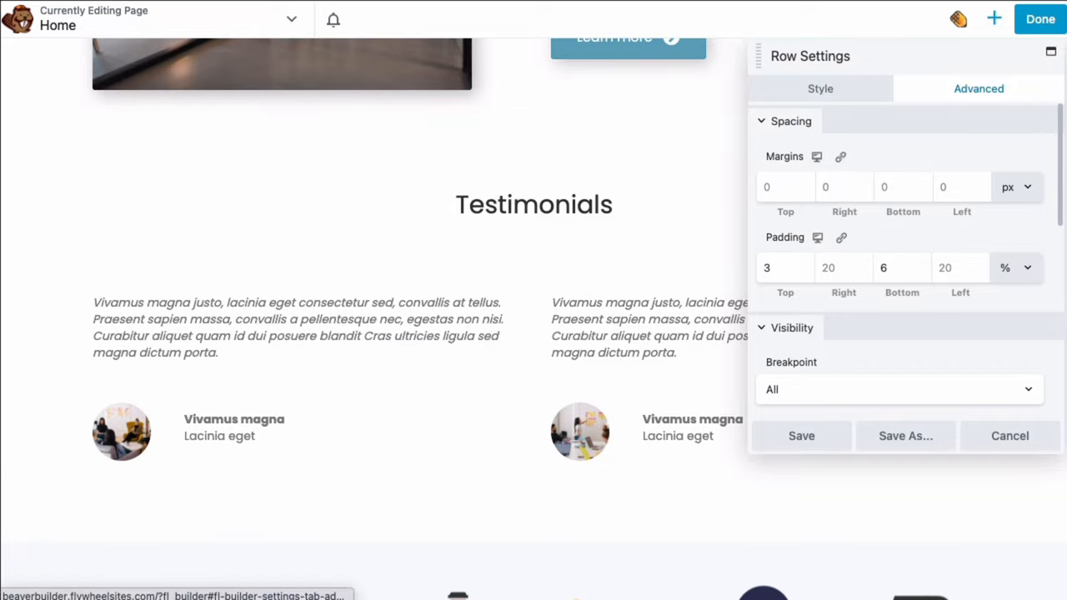
- Enter bb-testimonials as the row's HTML Element ID and save the settings
{"action": "scroll", "scroll_direction": "down", "scroll_amount": 3}
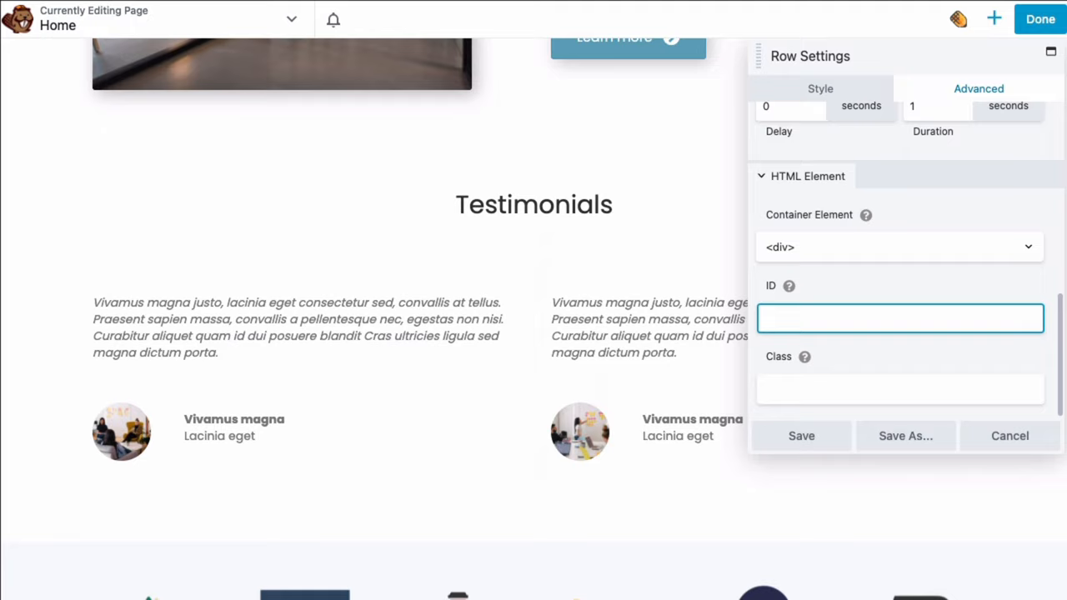
{"action": "type", "text": "bb-testimonials"}
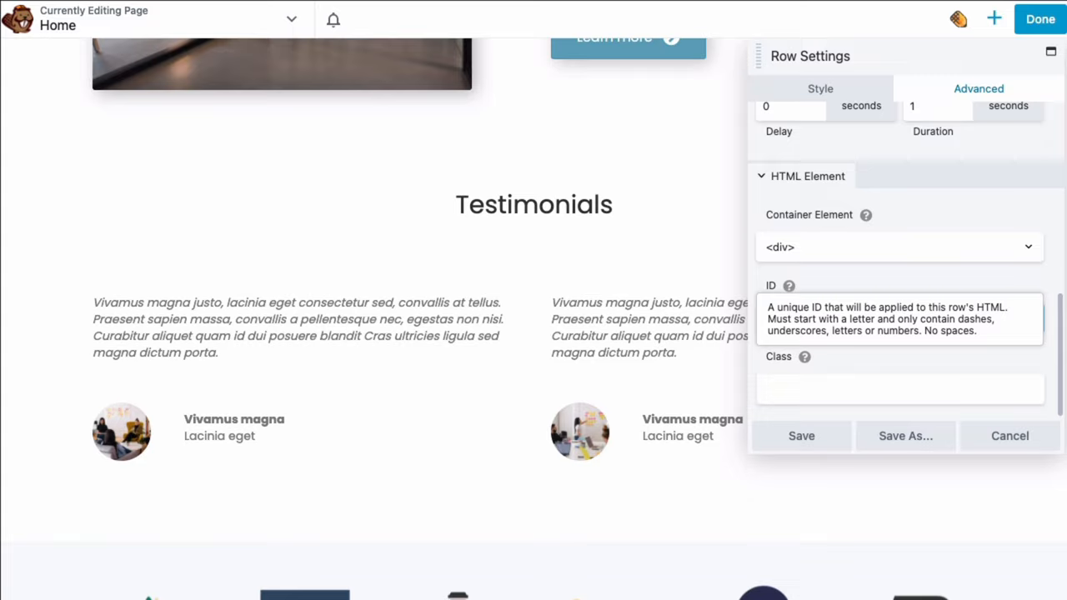
{"action": "type", "text": "bb-testimonials"}
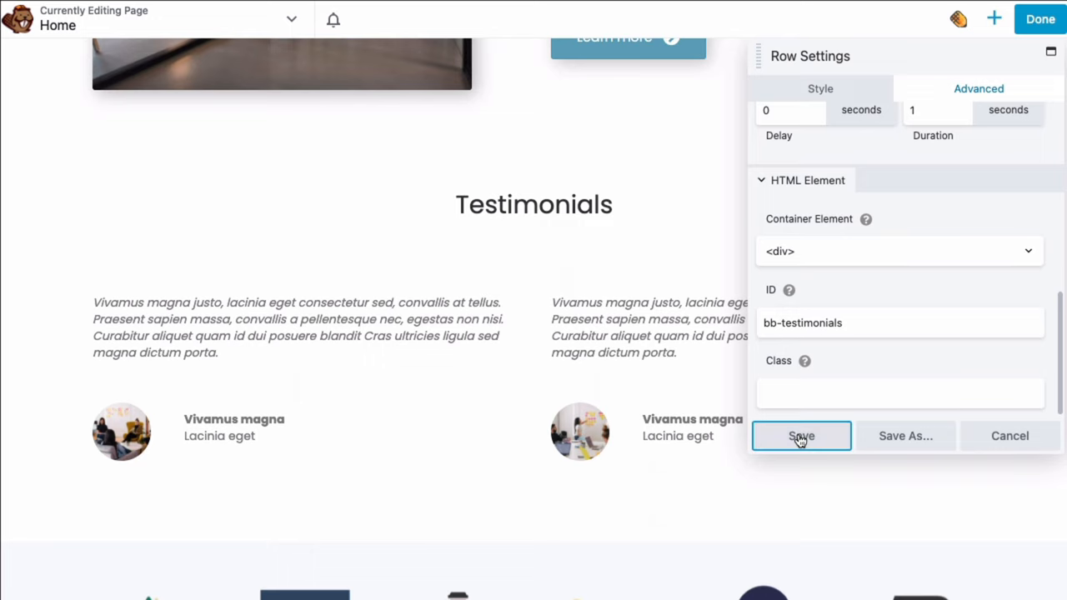
{"action": "left_click", "coordinate": [800, 435]}
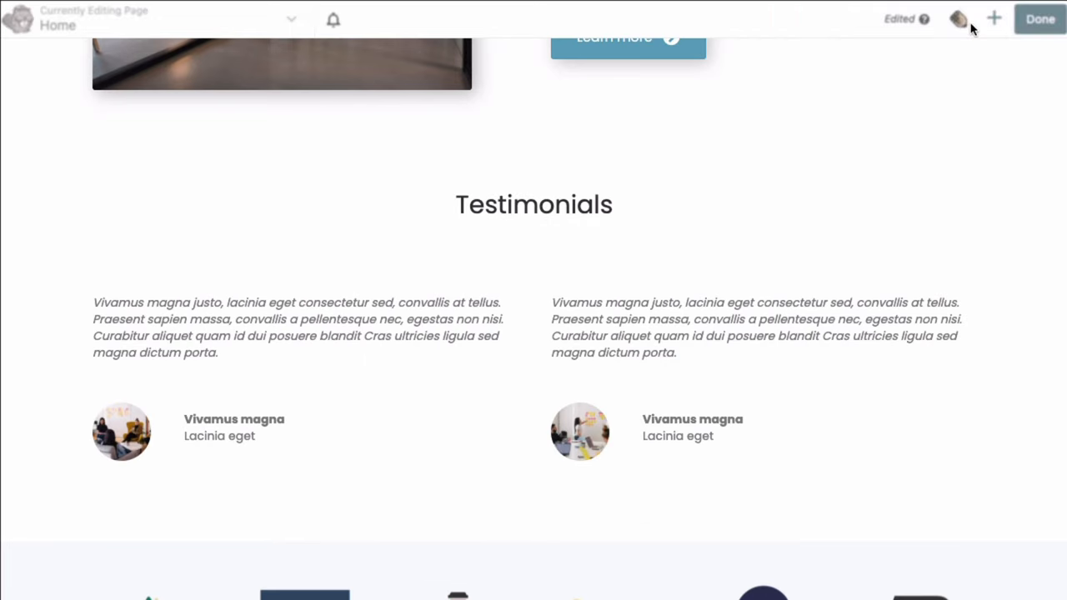
- Publish the page via Done, then reach the WordPress Menus screen from the admin bar
{"action": "left_click", "coordinate": [1040, 18]}
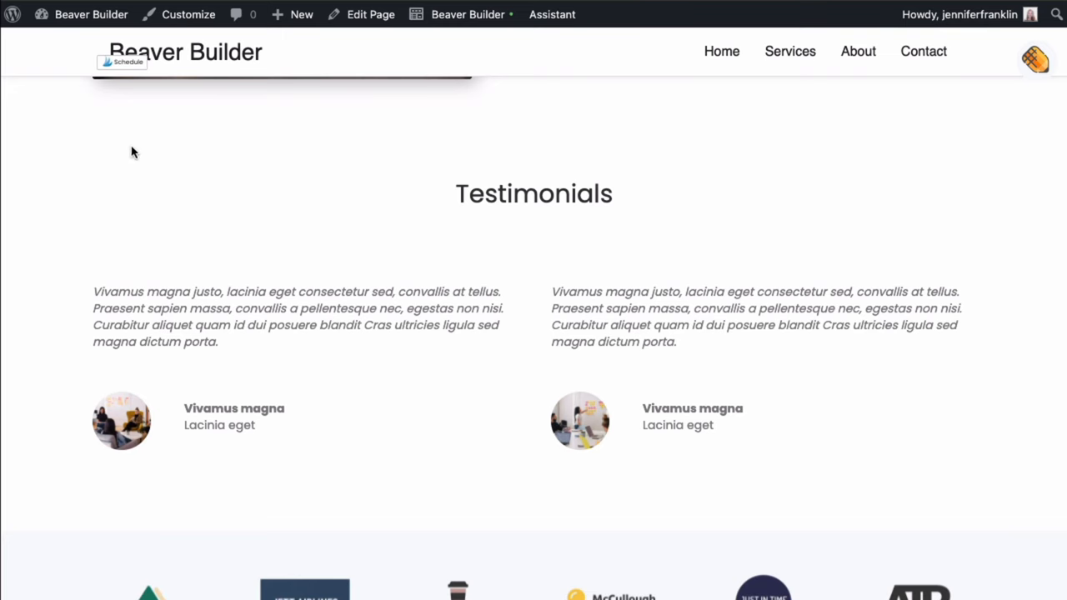
{"action": "left_click", "coordinate": [90, 13]}
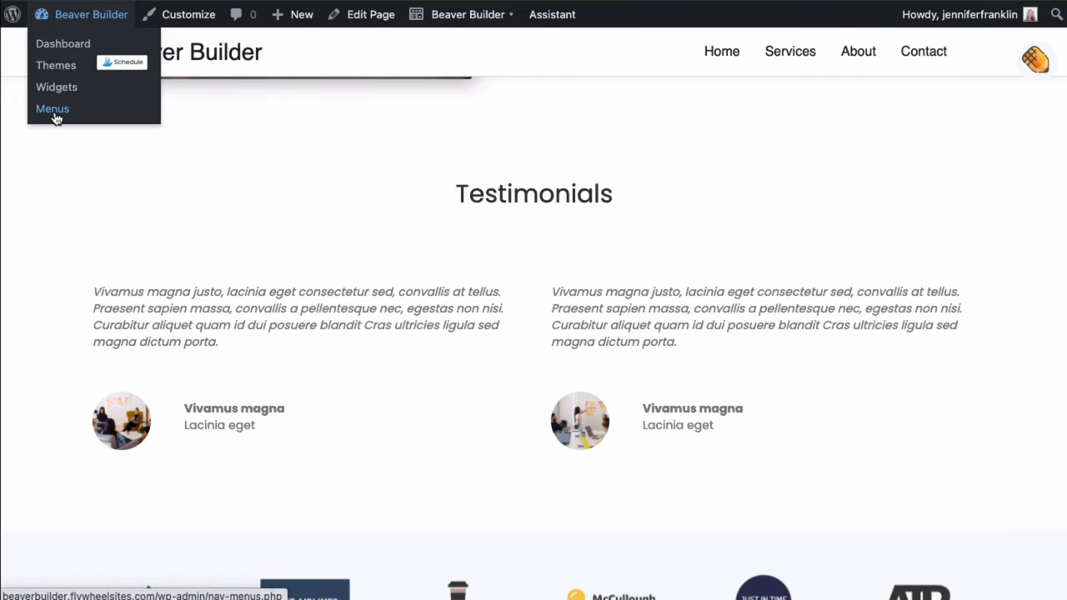
{"action": "left_click", "coordinate": [53, 108]}
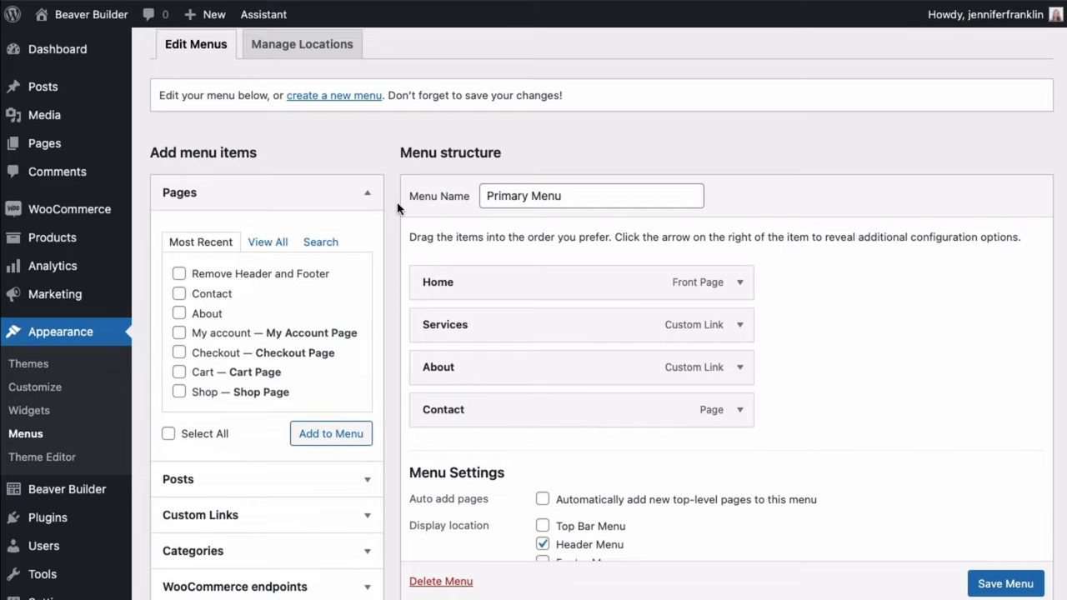
- Fill the Custom Link URL with the site address ending in .com/#bb-testimonials
{"action": "scroll", "scroll_direction": "down", "scroll_amount": 3}
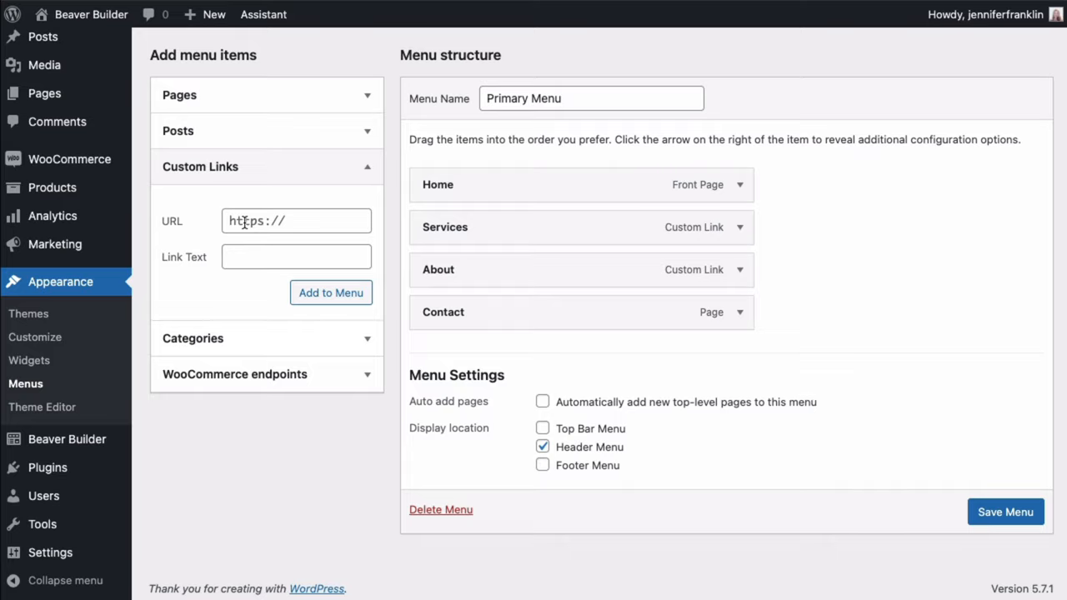
{"action": "left_click", "coordinate": [297, 220]}
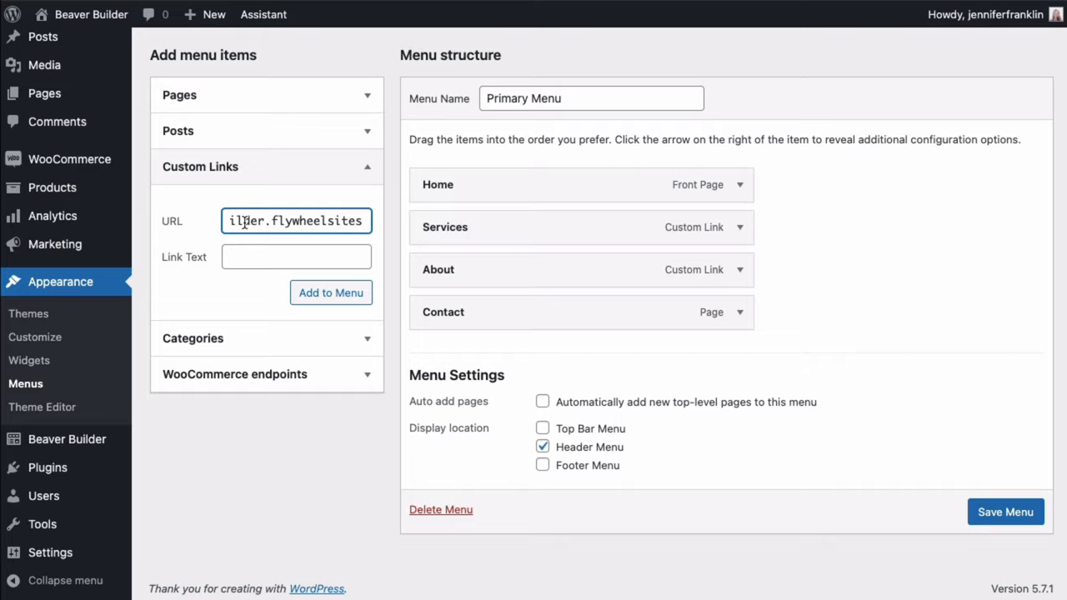
{"action": "type", "text": ".com/"}
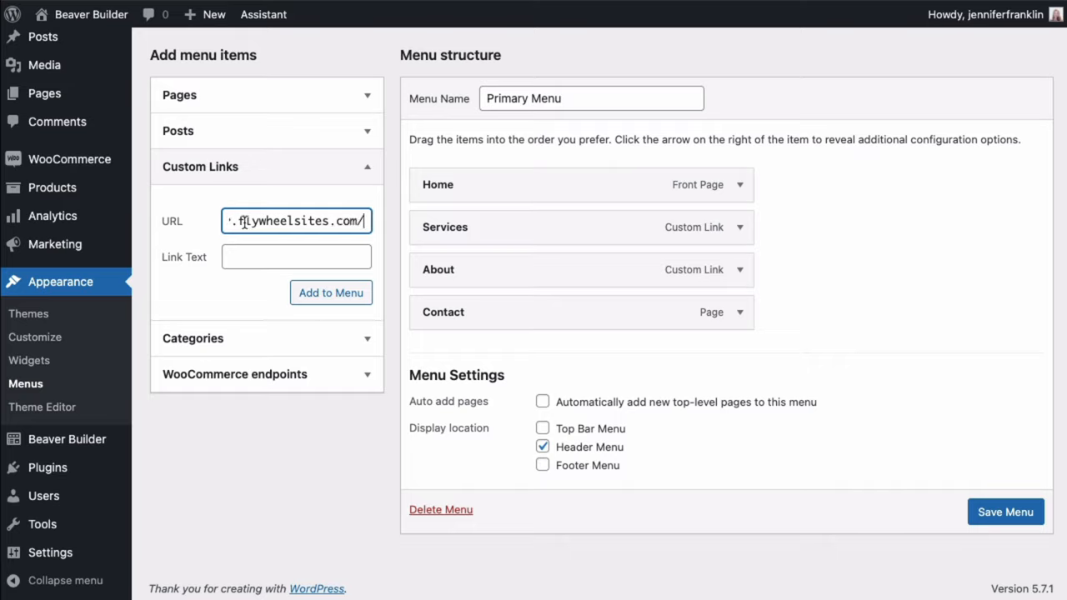
{"action": "type", "text": "#"}
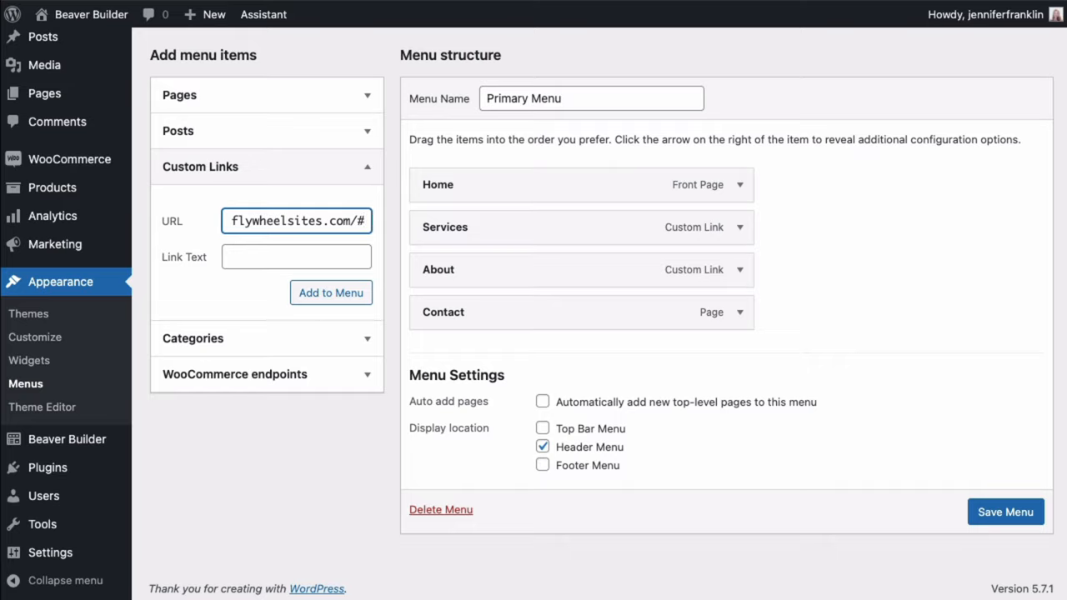
{"action": "type", "text": "bb-testimonials"}
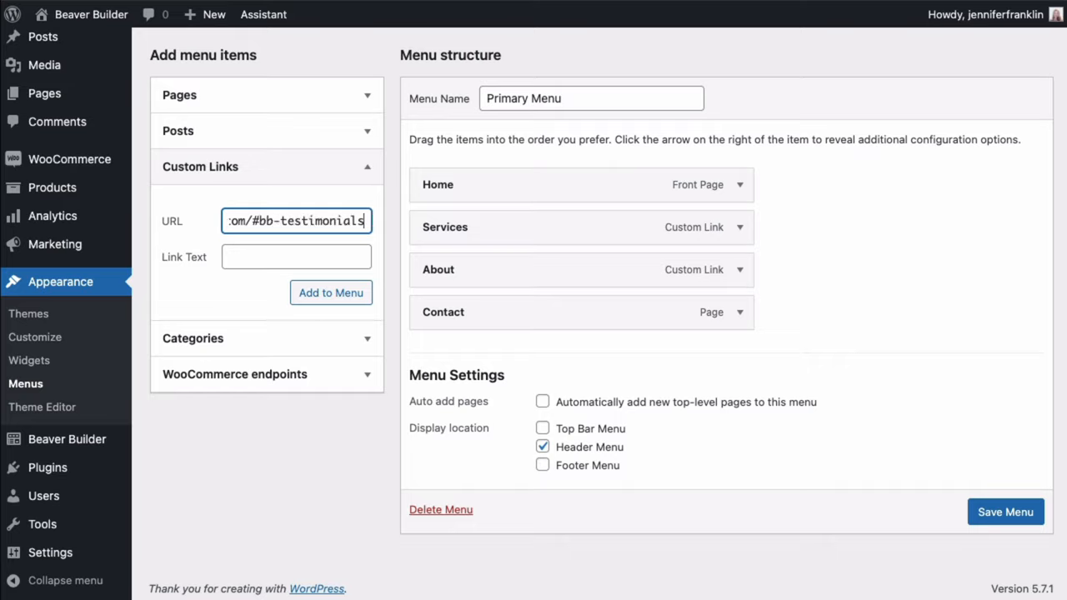
- Label the link Testimonials and add it to the Primary Menu
{"action": "left_click", "coordinate": [297, 257]}
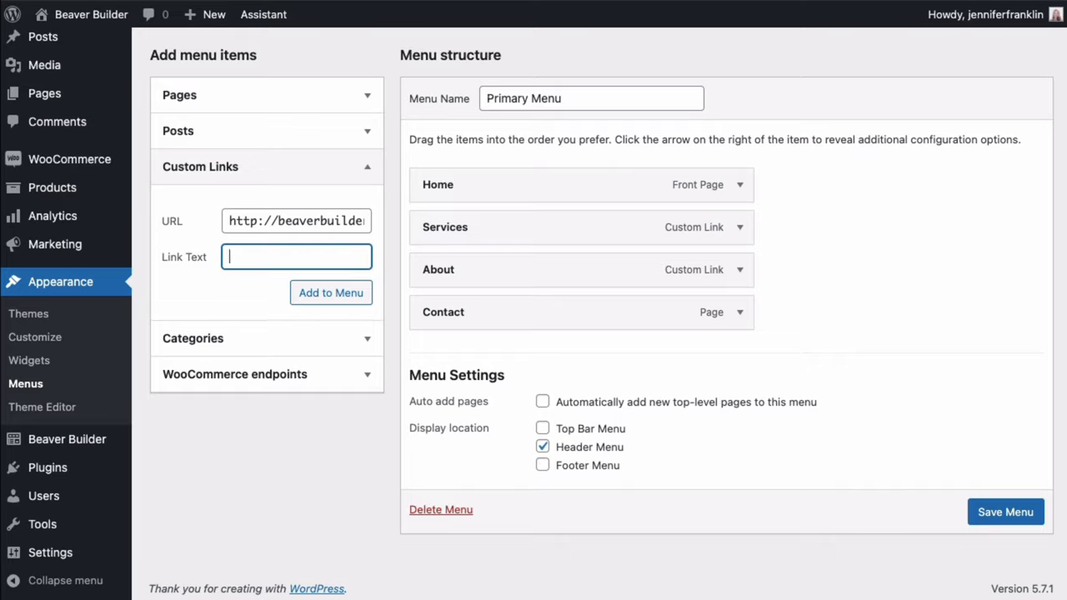
{"action": "type", "text": "Testimonials"}
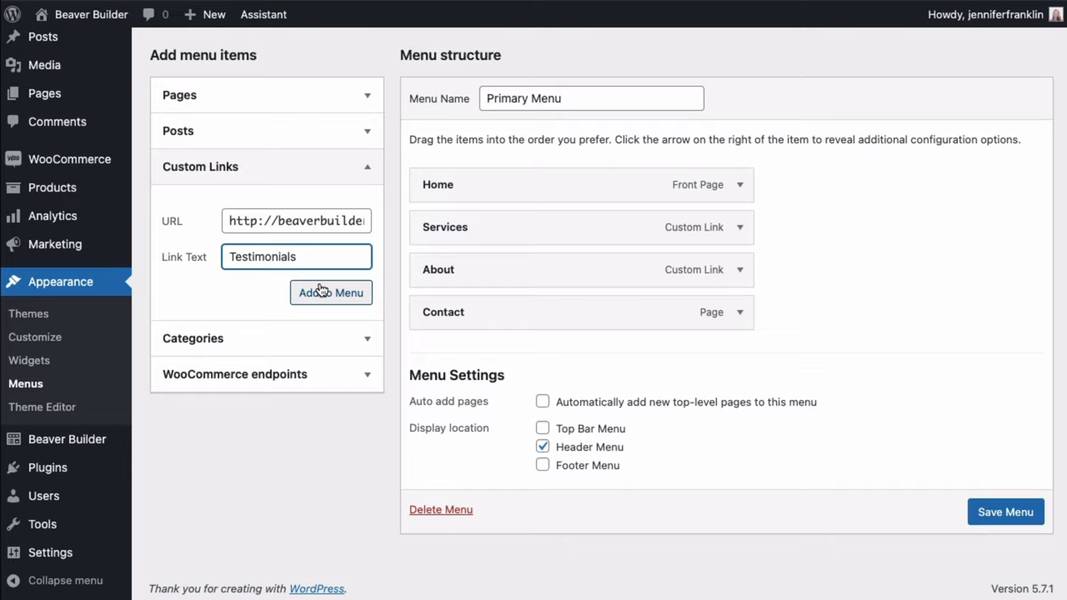
{"action": "left_click", "coordinate": [330, 292]}
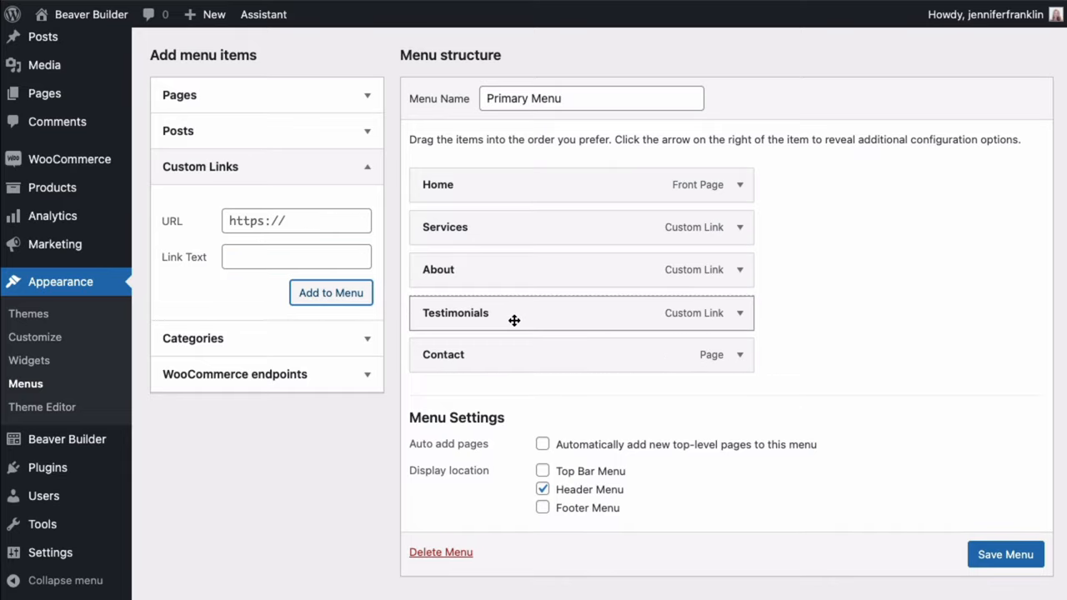
{"action": "mouse_move", "coordinate": [864, 313]}
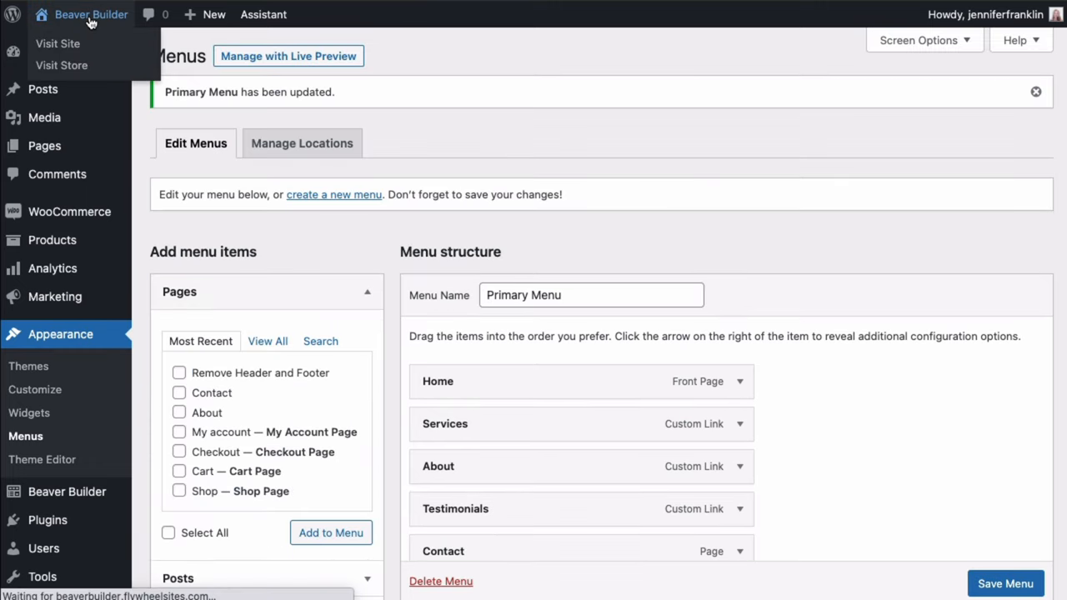
- Visit the live site and follow the header Testimonials link to the section
{"action": "left_click", "coordinate": [57, 43]}
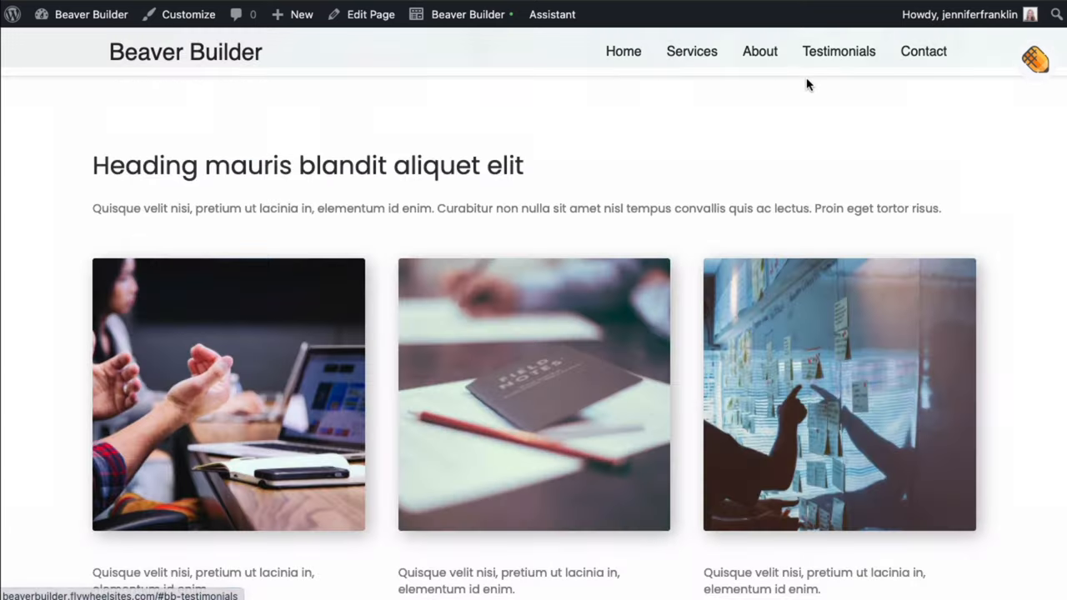
{"action": "left_click", "coordinate": [839, 50]}
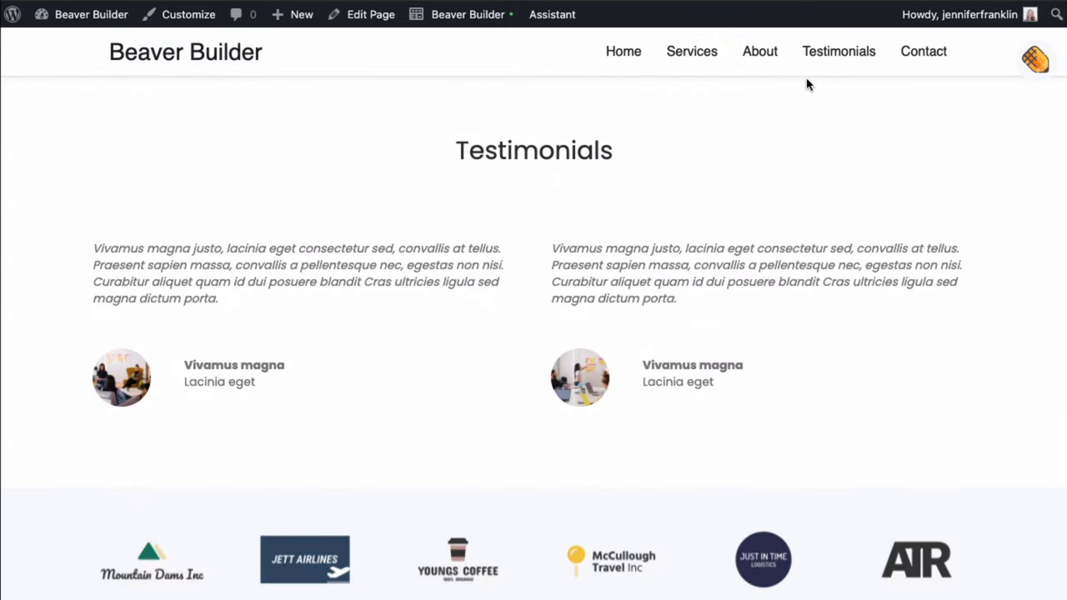